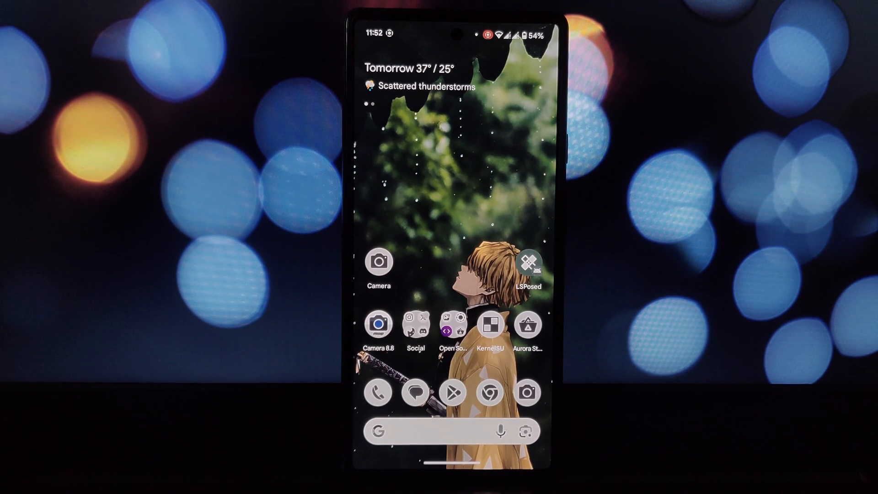
Step: Reach Software updates under System and view the system update details
scroll("down", 3)
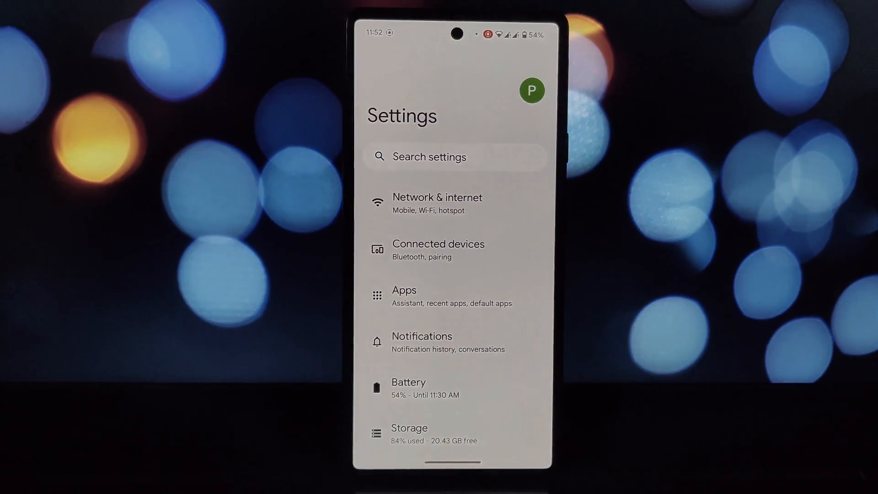
scroll("down", 3)
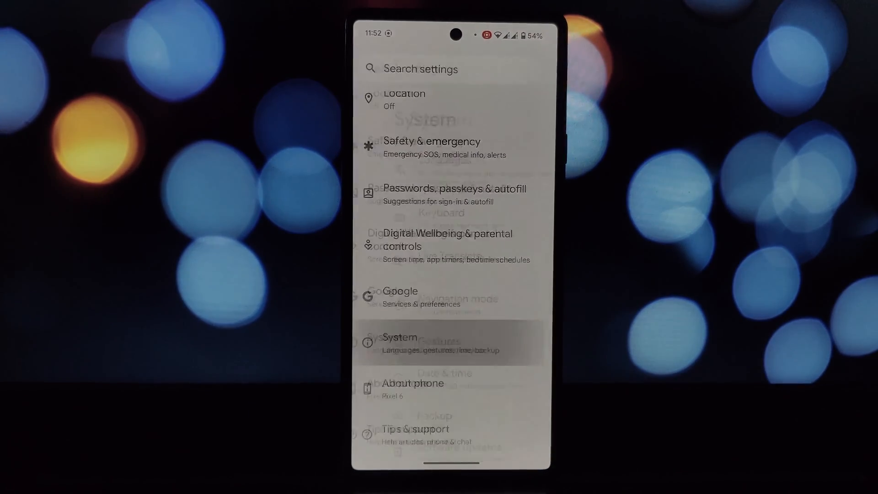
left_click(447, 342)
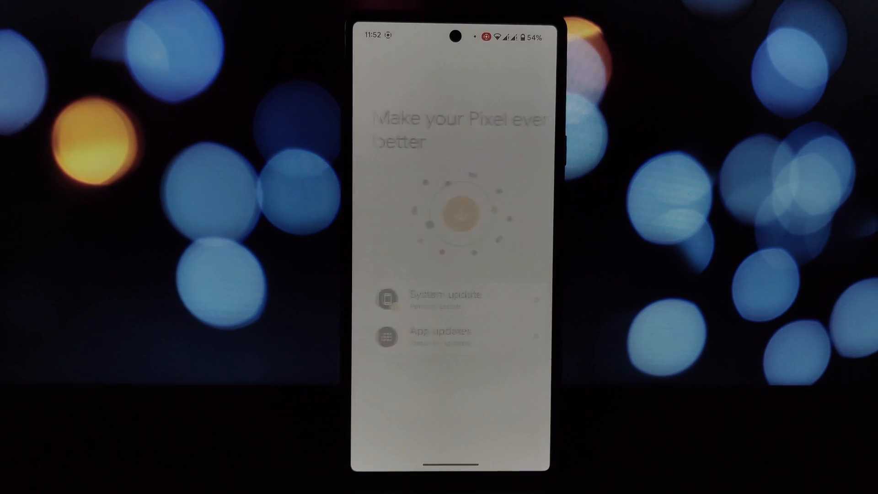
left_click(431, 296)
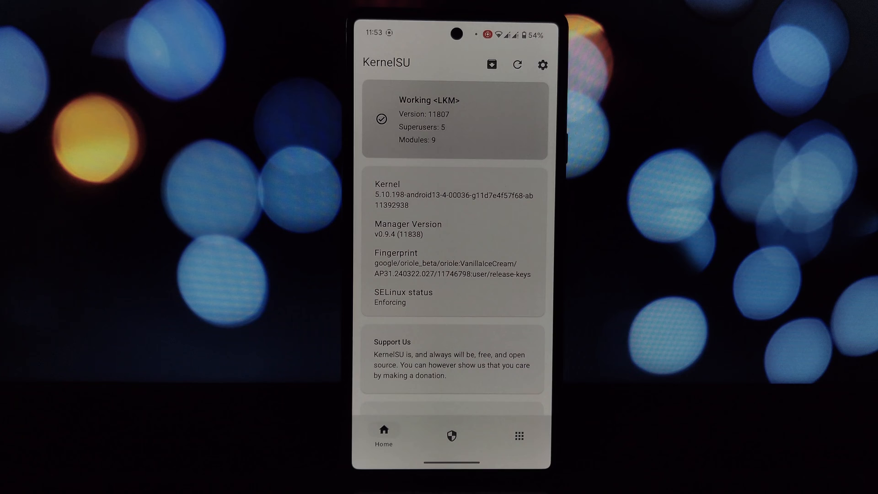
Step: Choose Install to Inactive Slot (After OTA) from the Working status card's install options
left_click(450, 436)
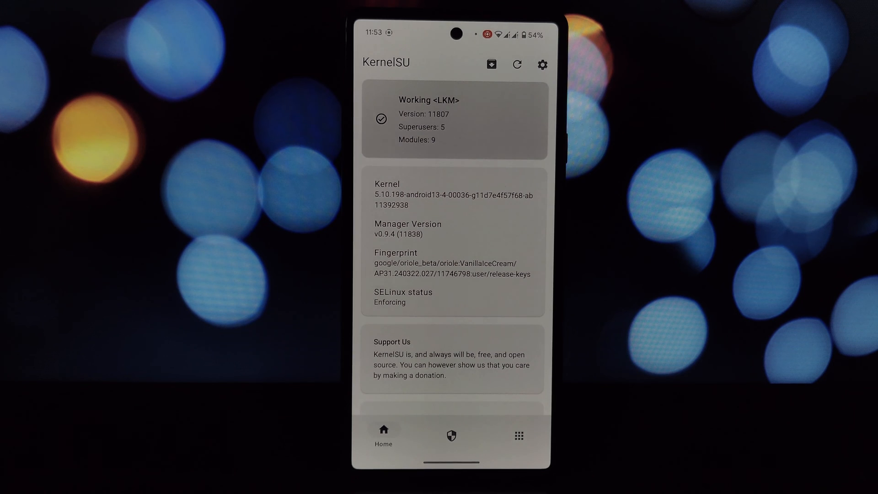
left_click(490, 65)
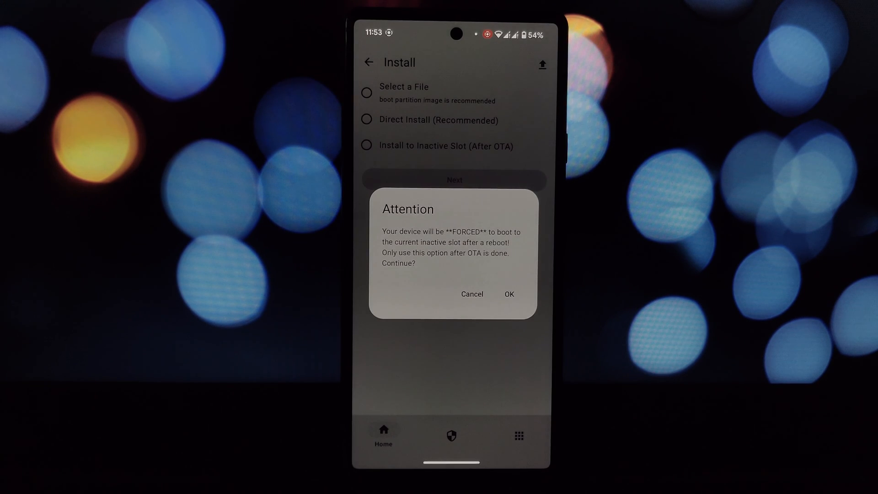
Step: Accept the forced-boot warning and flash KernelSU to the inactive slot until the log shows Done
left_click(508, 294)
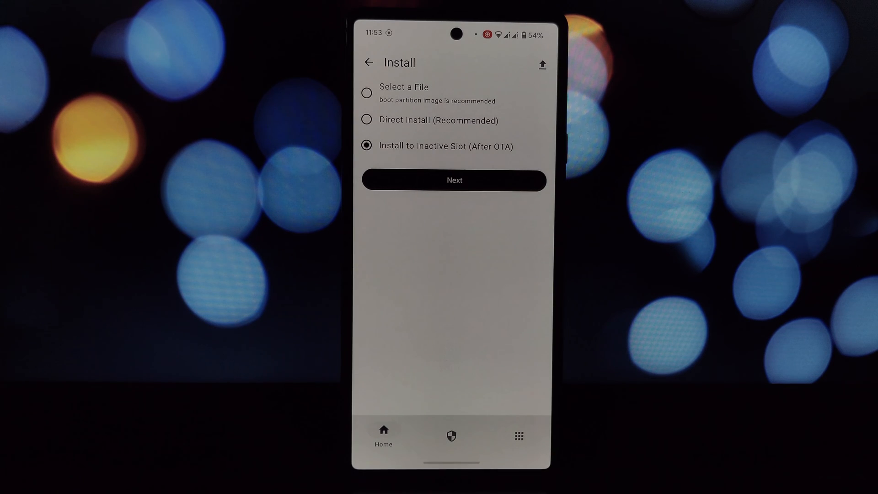
left_click(454, 180)
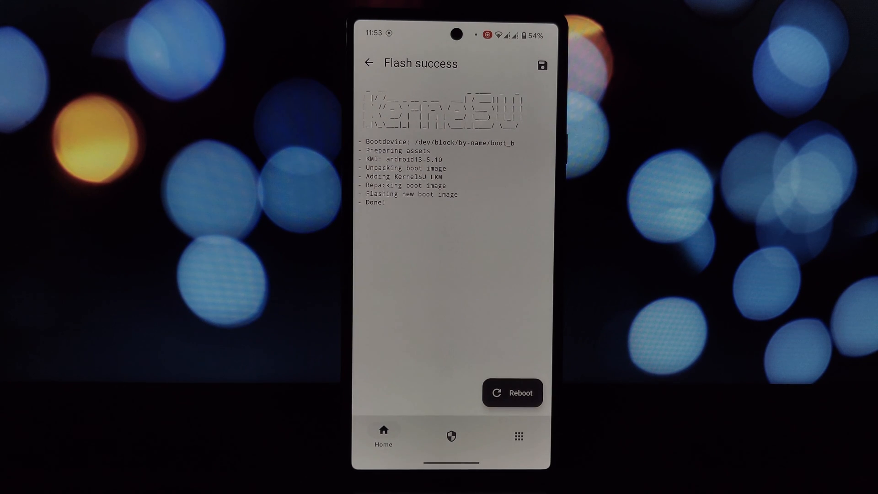
Step: Back out of the flash success screen and the Install page
left_click(369, 63)
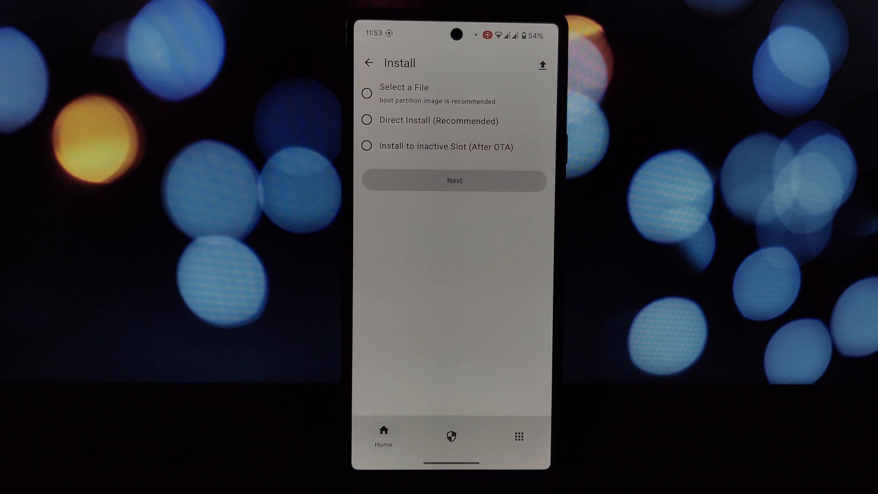
left_click(368, 64)
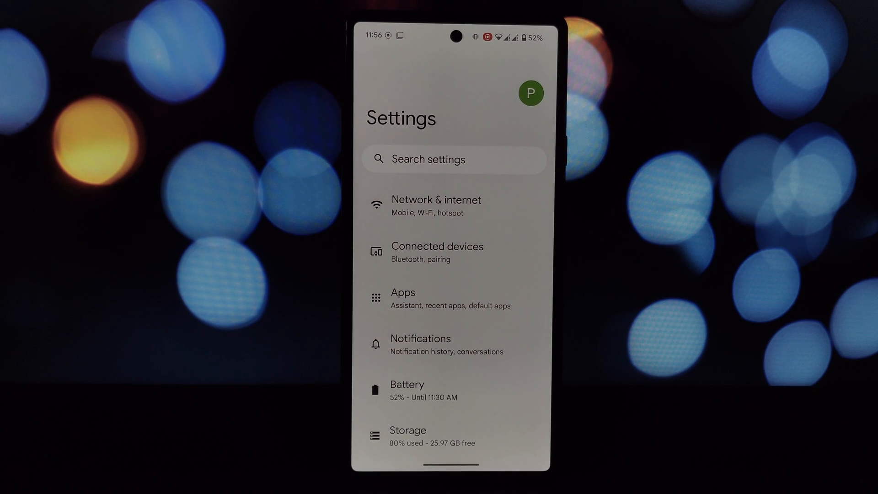
Step: Confirm under System > Software updates that the Pixel is up to date (May 5, 2024)
scroll("down", 3)
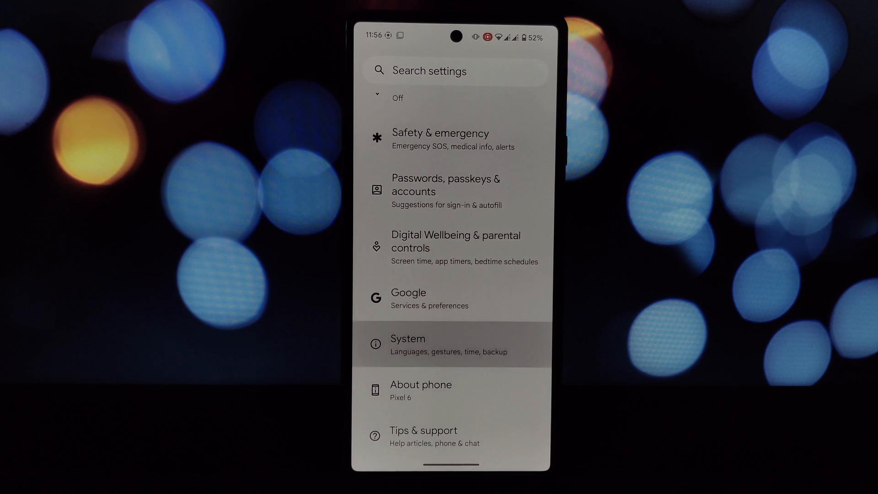
left_click(408, 344)
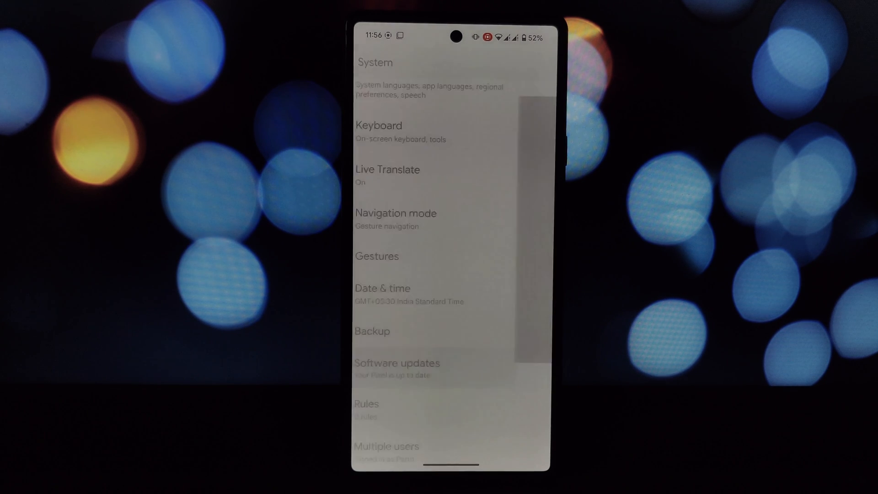
left_click(397, 363)
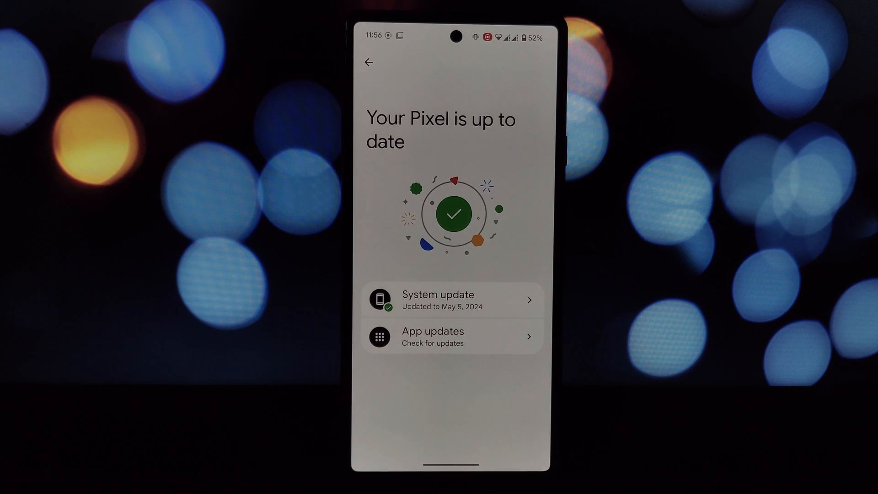
left_click(451, 300)
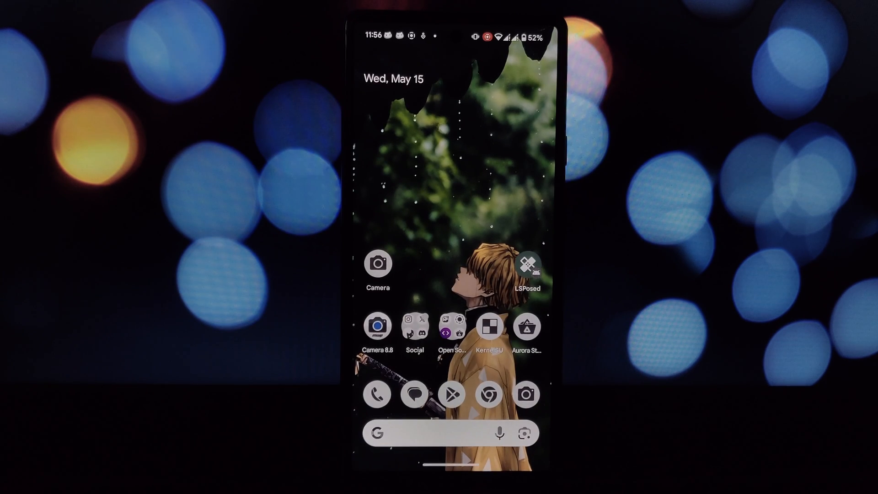
Step: Launch KernelSU from the home screen and confirm Working <LKM> on kernel 5.10.205
left_click(490, 327)
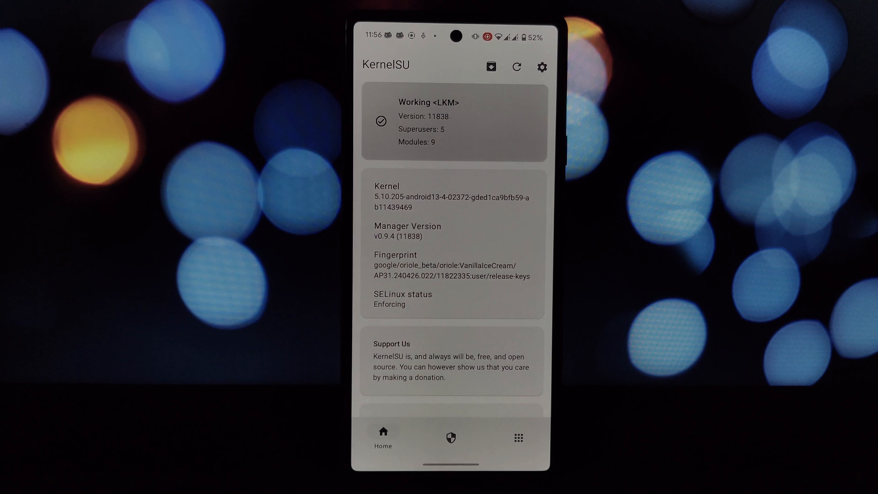